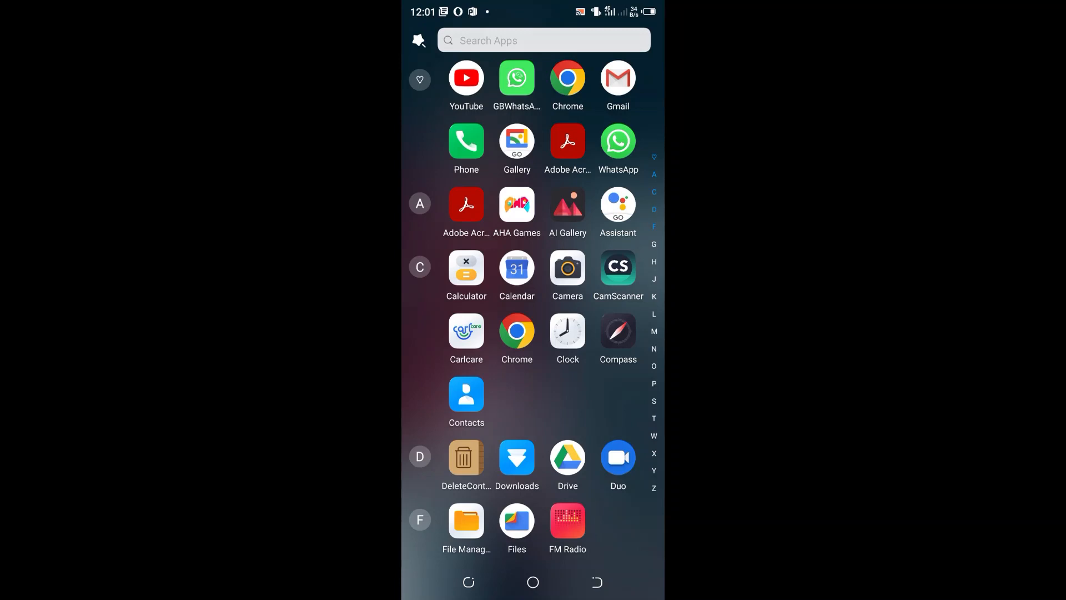
Try deleting the A UNKNOWN contact in Contacts and dismiss the read-only warning
left_click(466, 395)
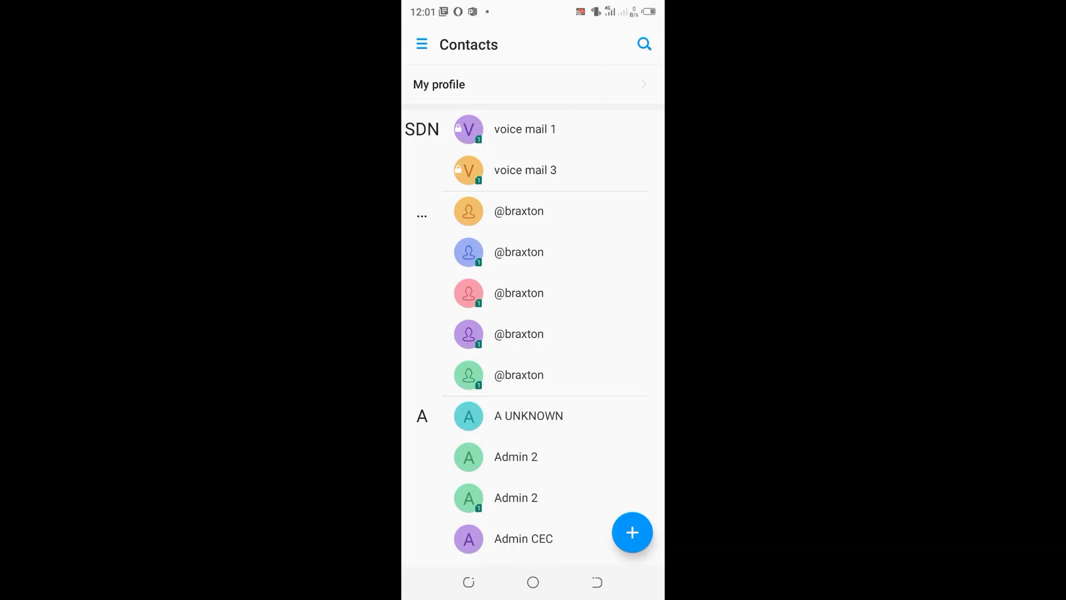
left_click(528, 416)
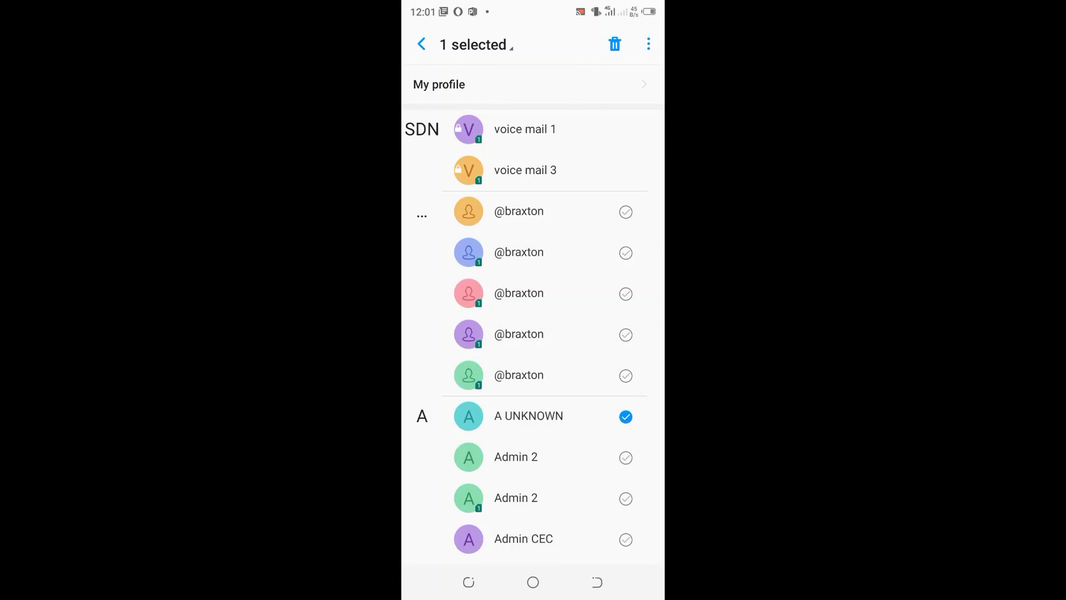
left_click(616, 44)
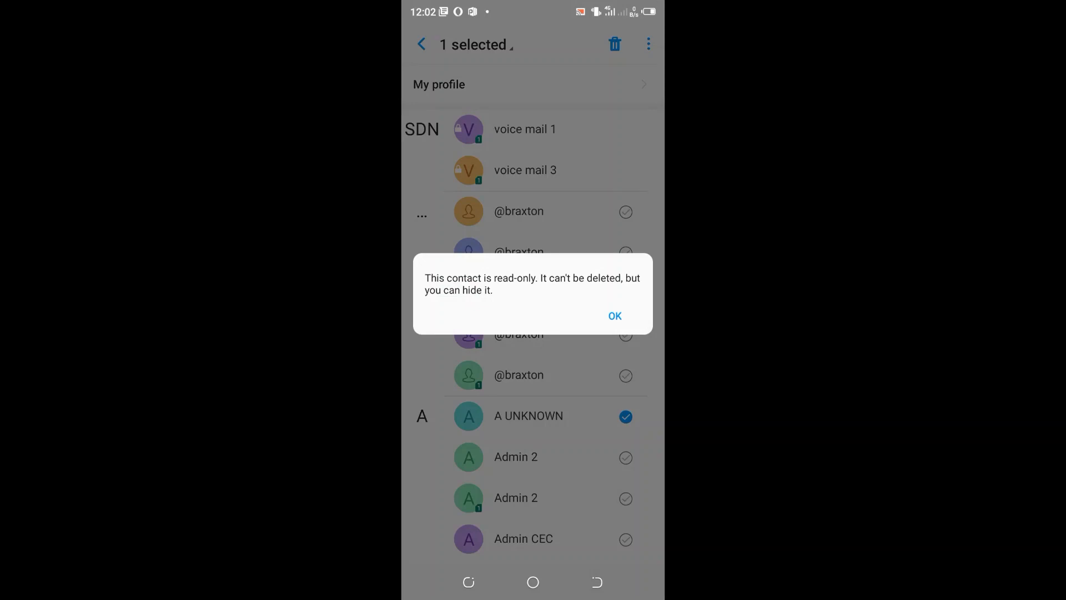
left_click(615, 316)
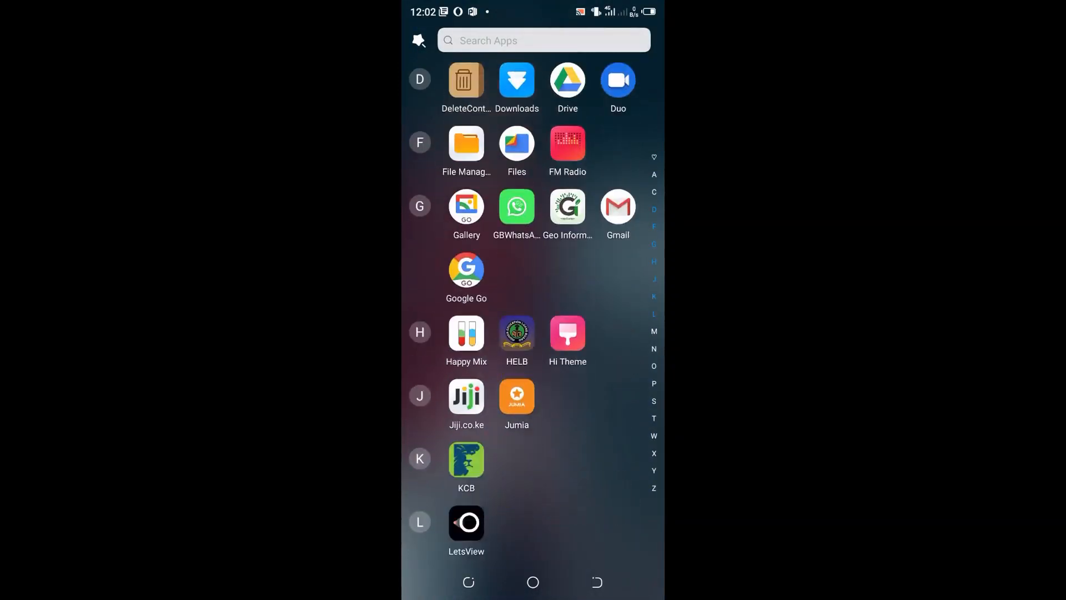
Rerun the 'contact delete' Play Store search and launch the installed Delete Contacts app
scroll("down", 3)
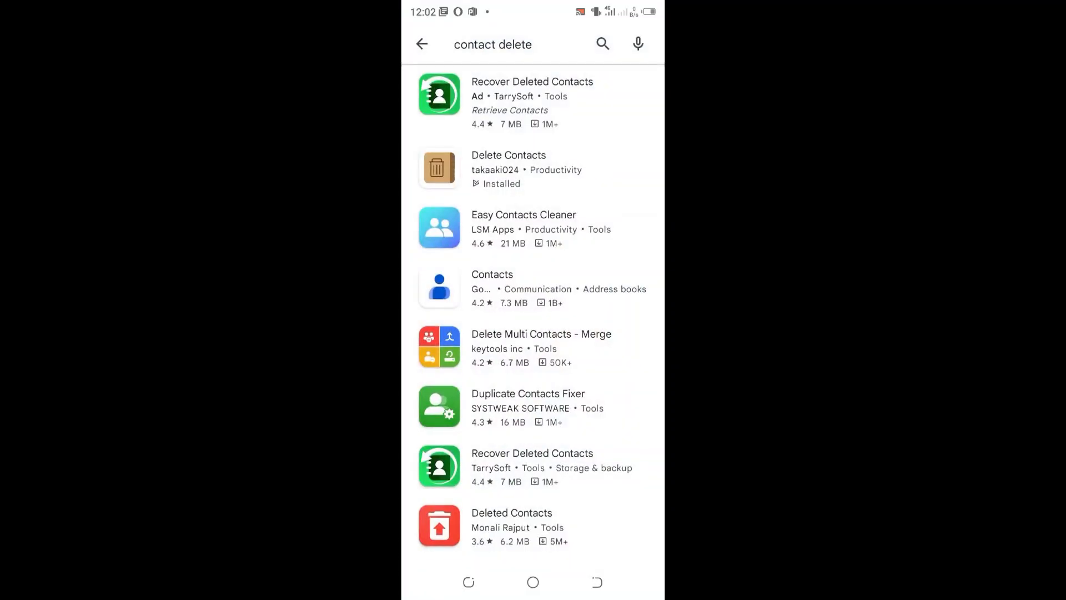
left_click(510, 44)
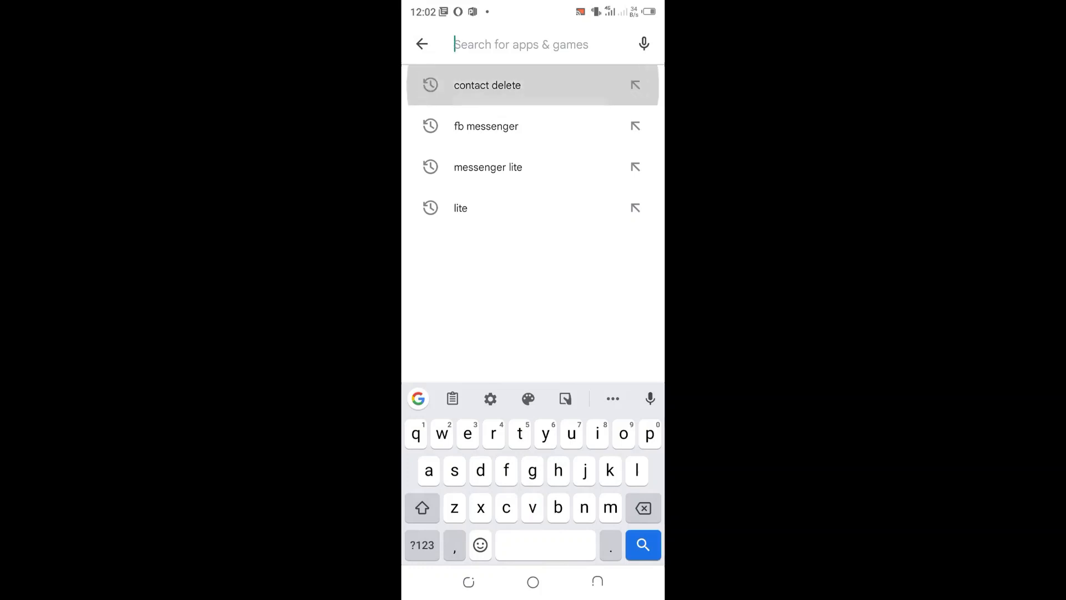
left_click(487, 85)
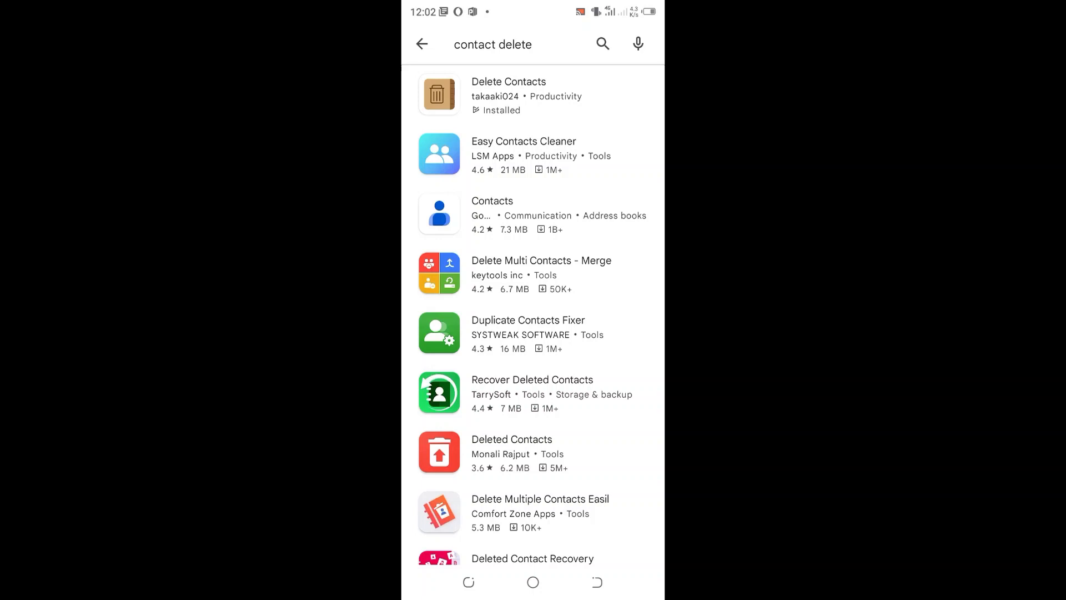
left_click(509, 82)
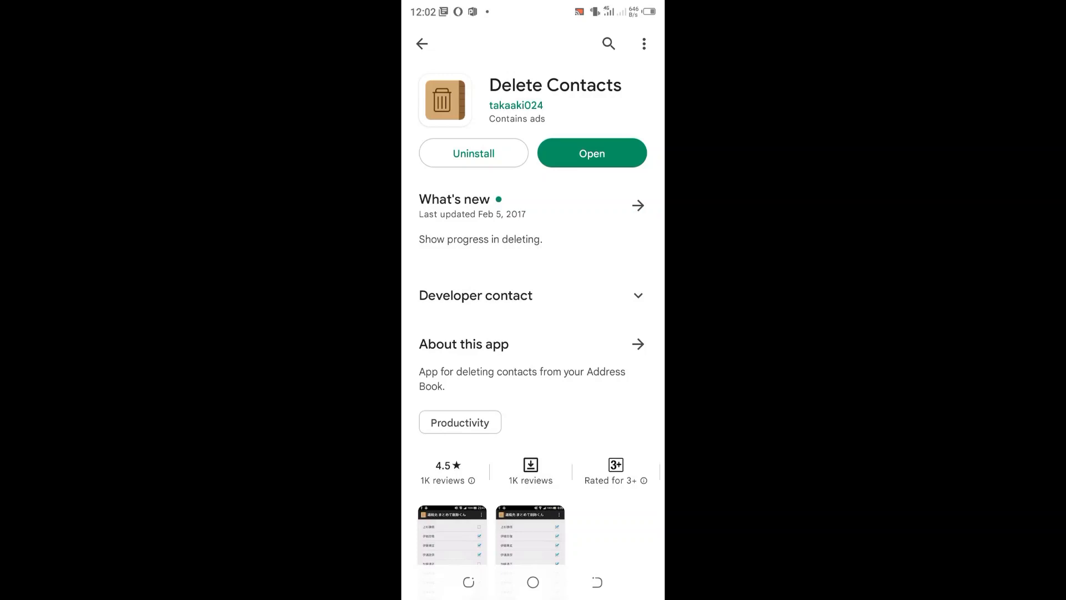
left_click(592, 153)
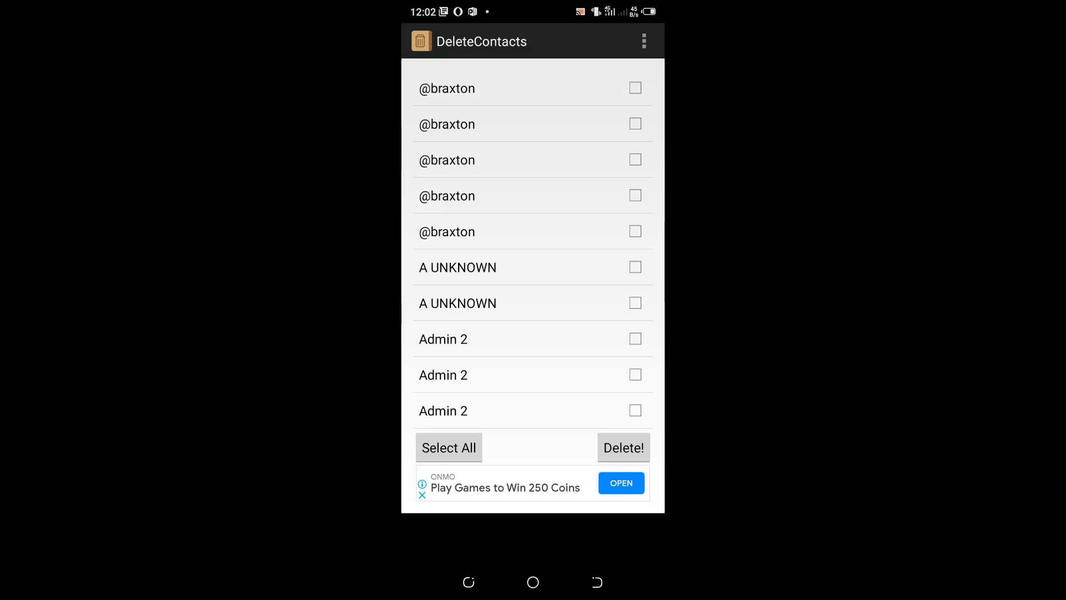
Tick A UNKNOWN, delete it, and scroll the list to verify it's gone
left_click(635, 267)
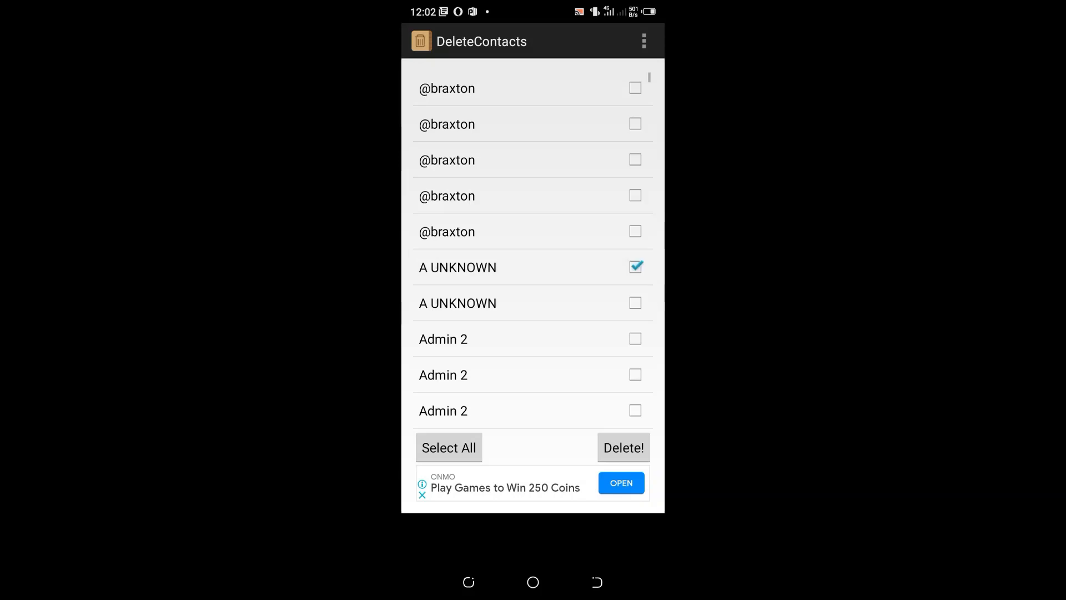
left_click(635, 303)
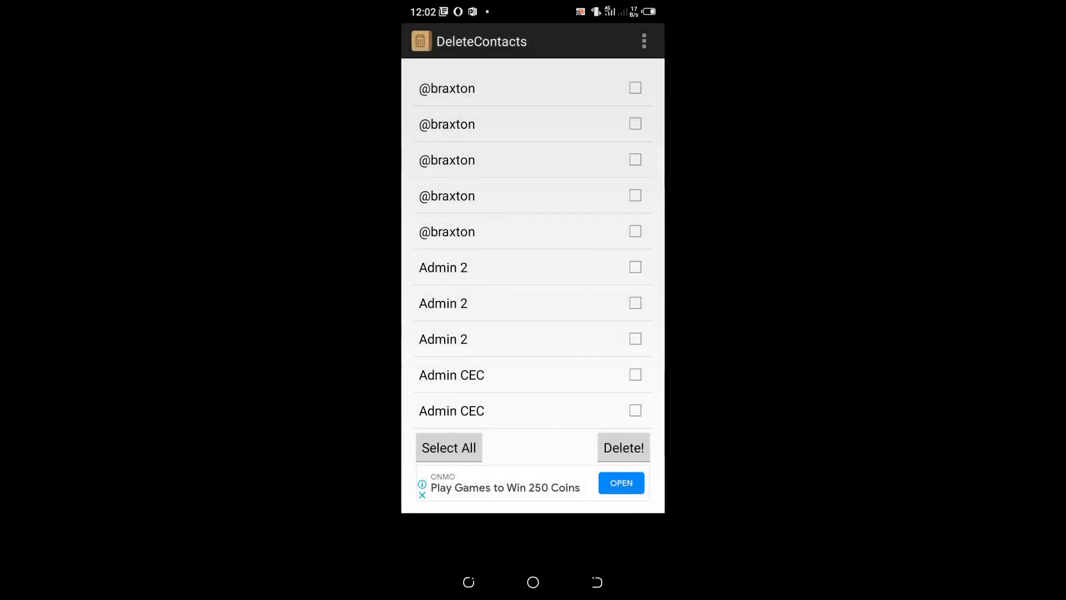
scroll("down", 3)
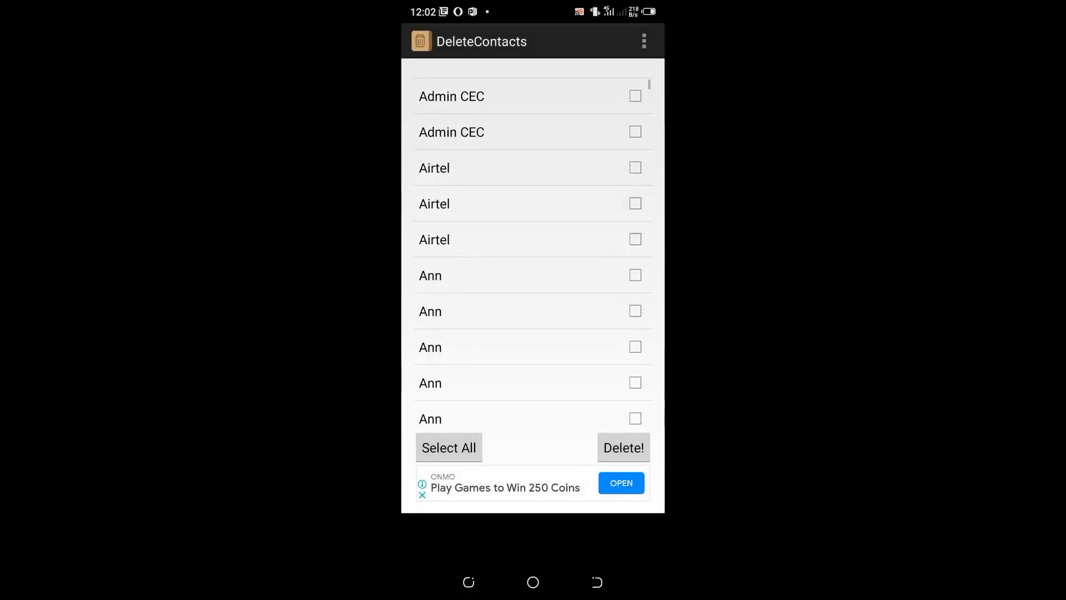
scroll("down", 3)
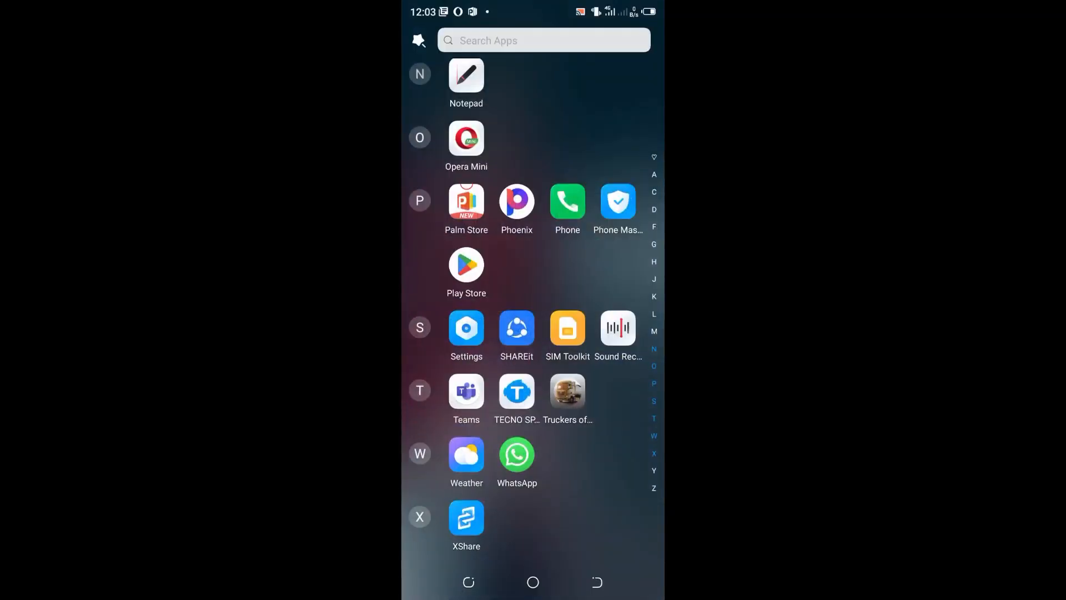
Search Contacts for the deleted contact, see 'No contacts', and return to the full list
scroll("down", 3)
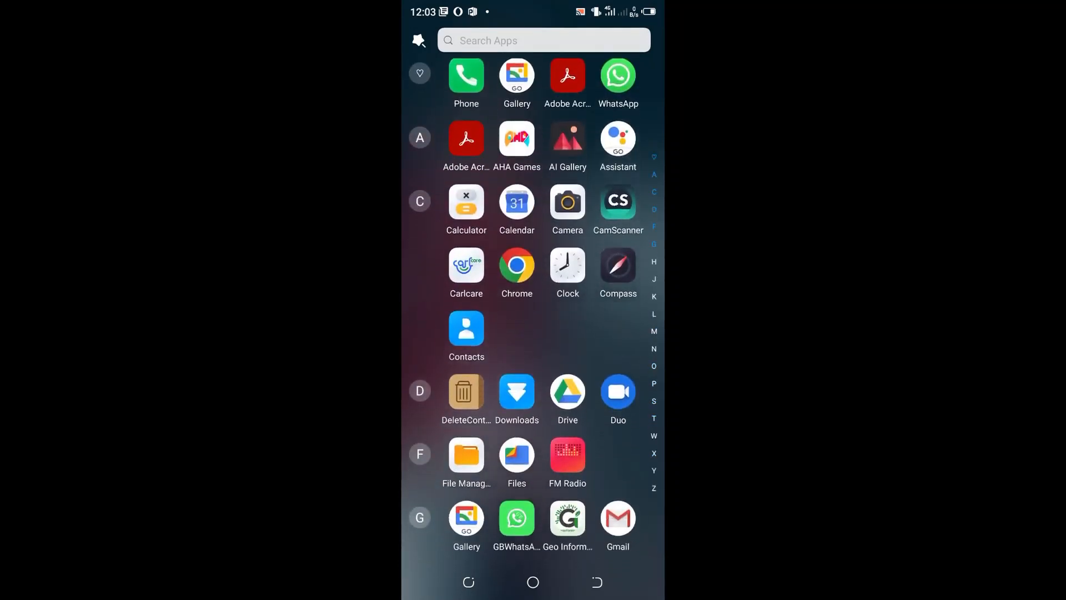
left_click(466, 326)
type("u")
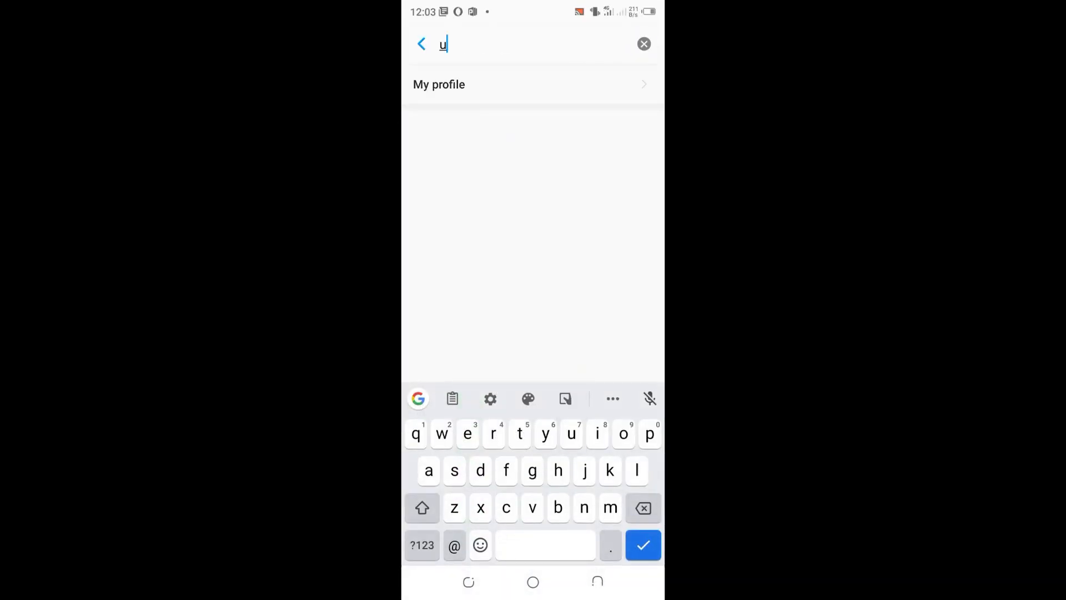
type("nk")
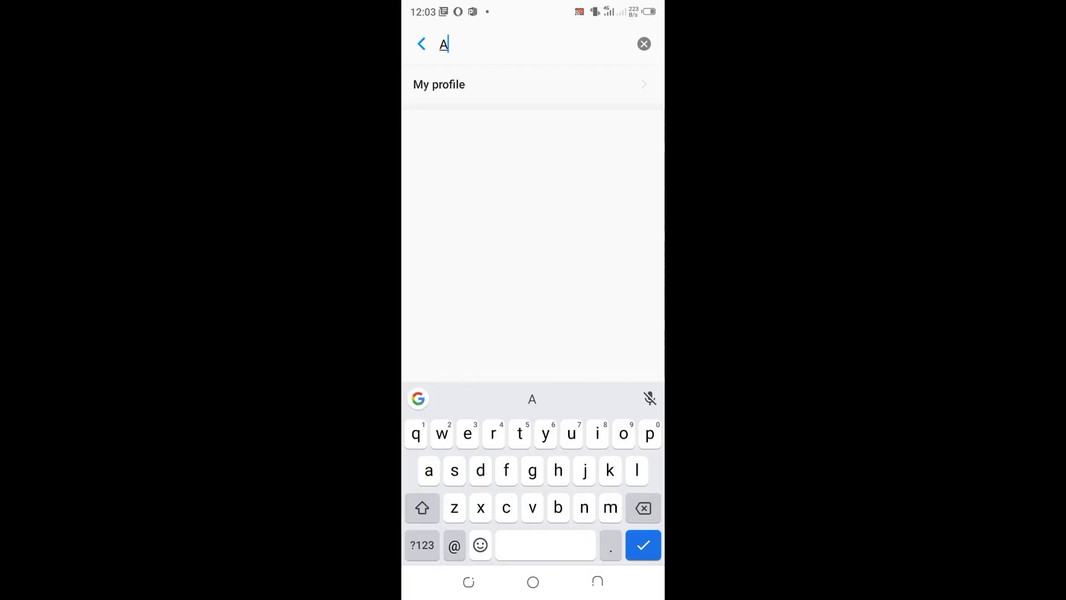
type("kno")
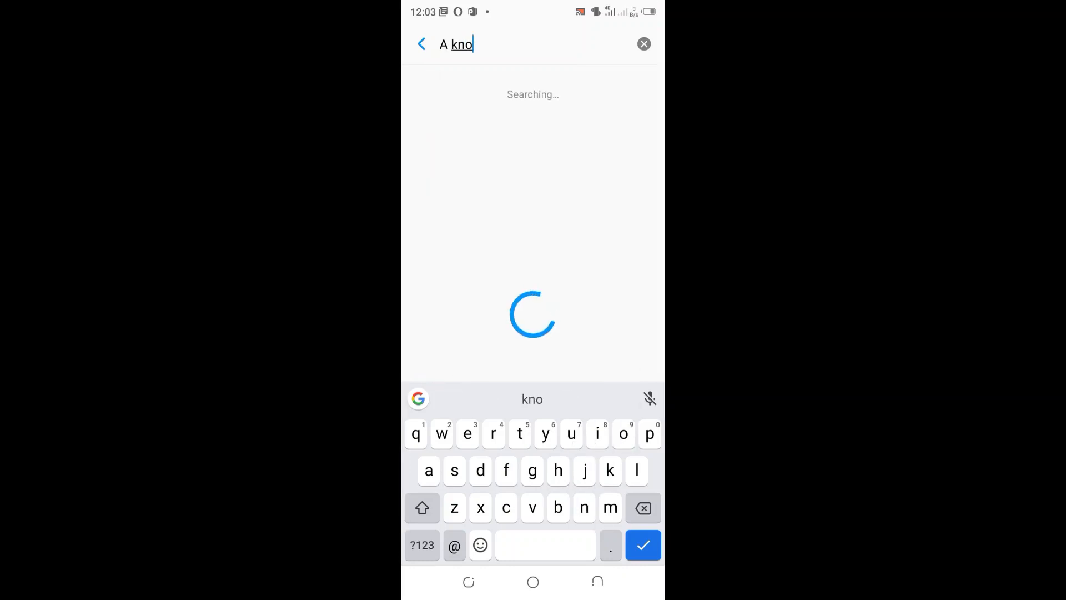
type("wn")
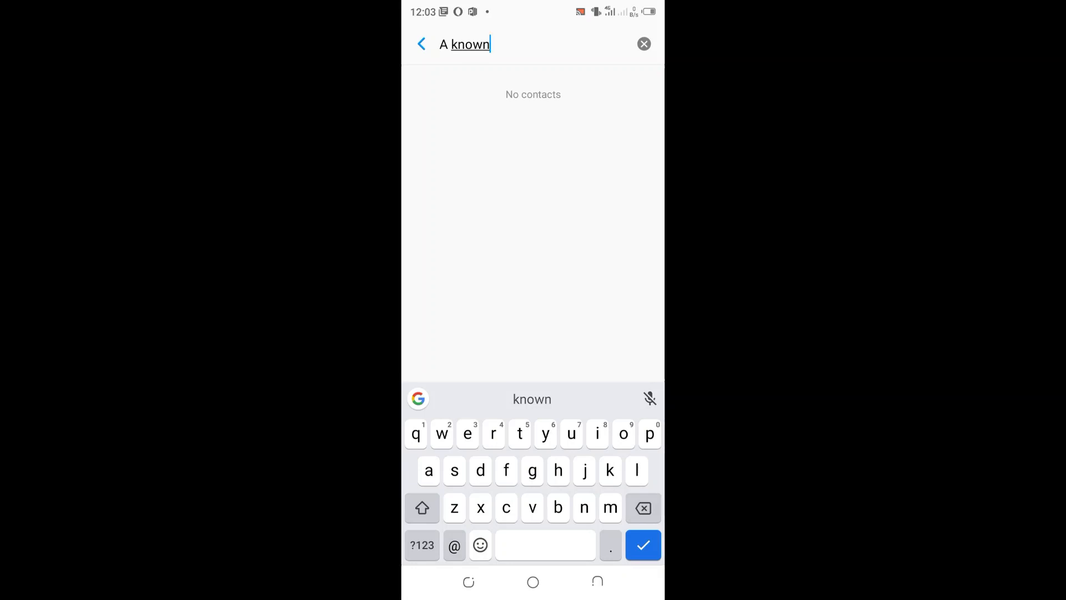
left_click(421, 45)
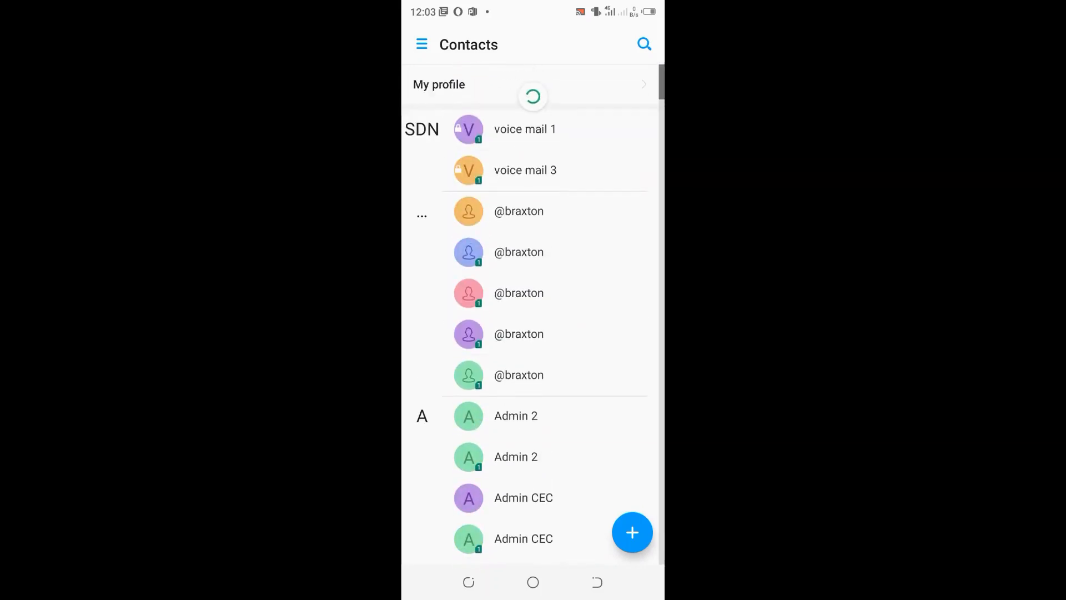
scroll("down", 3)
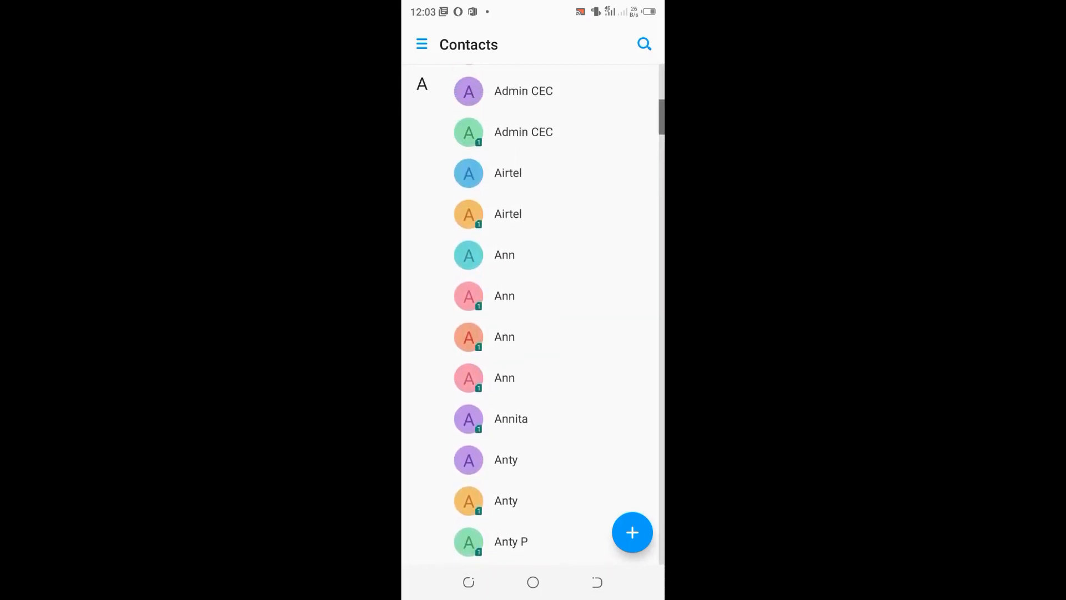
scroll("down", 3)
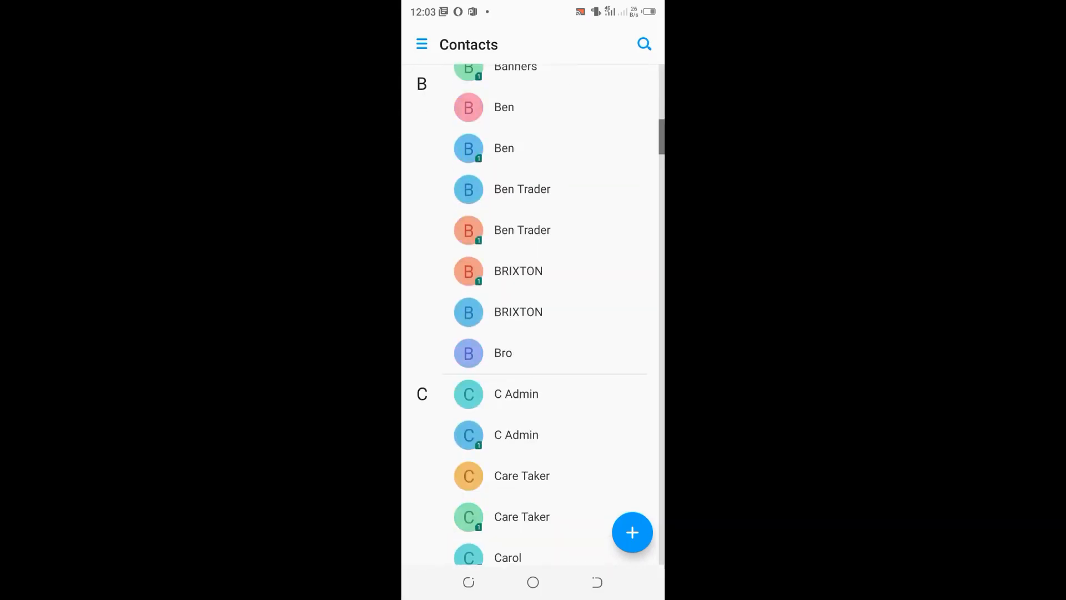
scroll("down", 3)
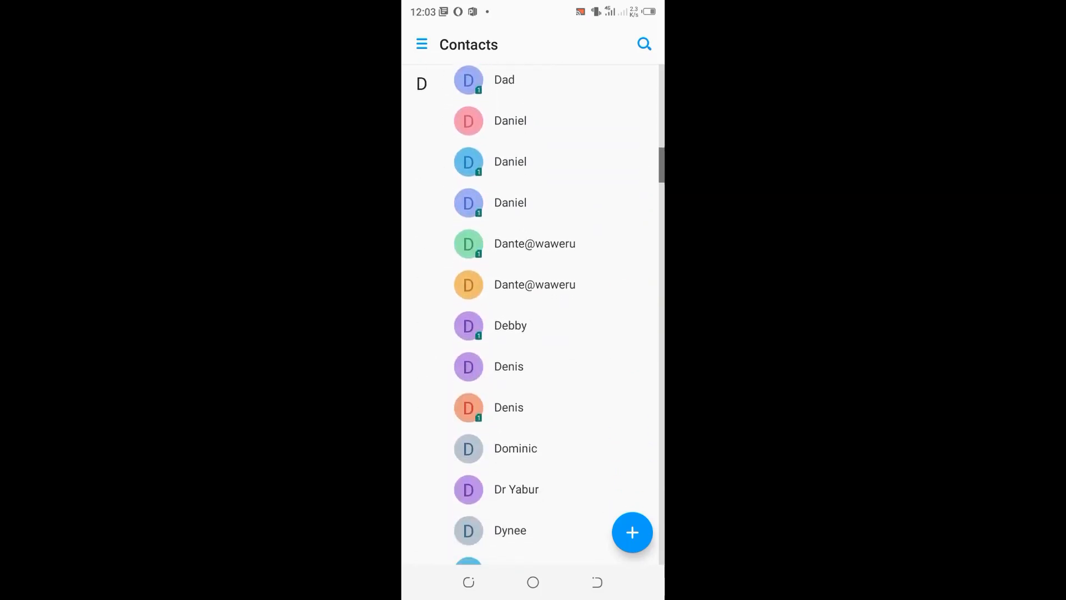
scroll("down", 3)
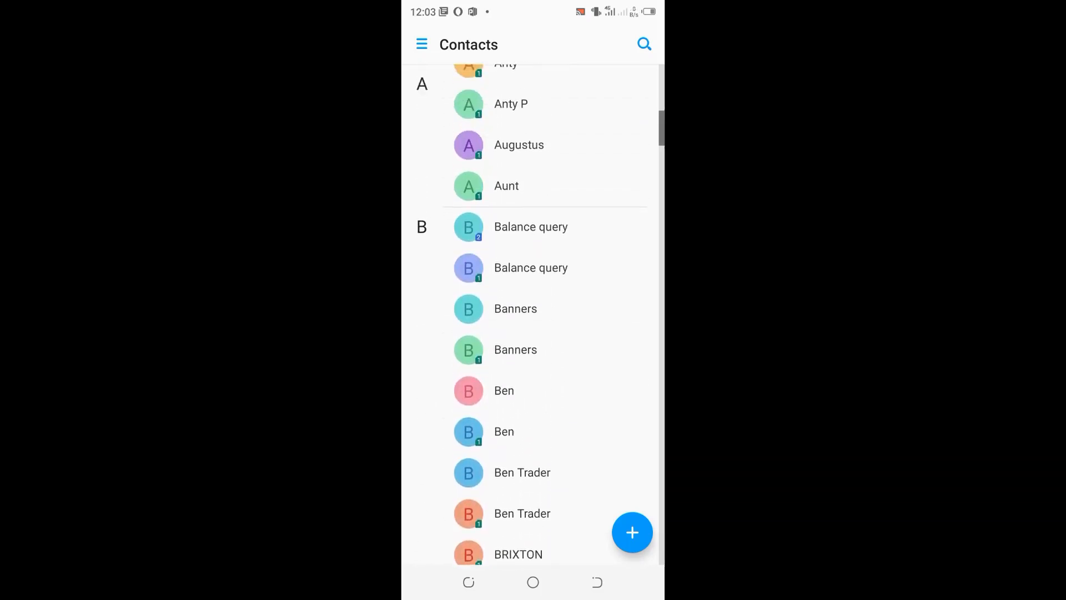